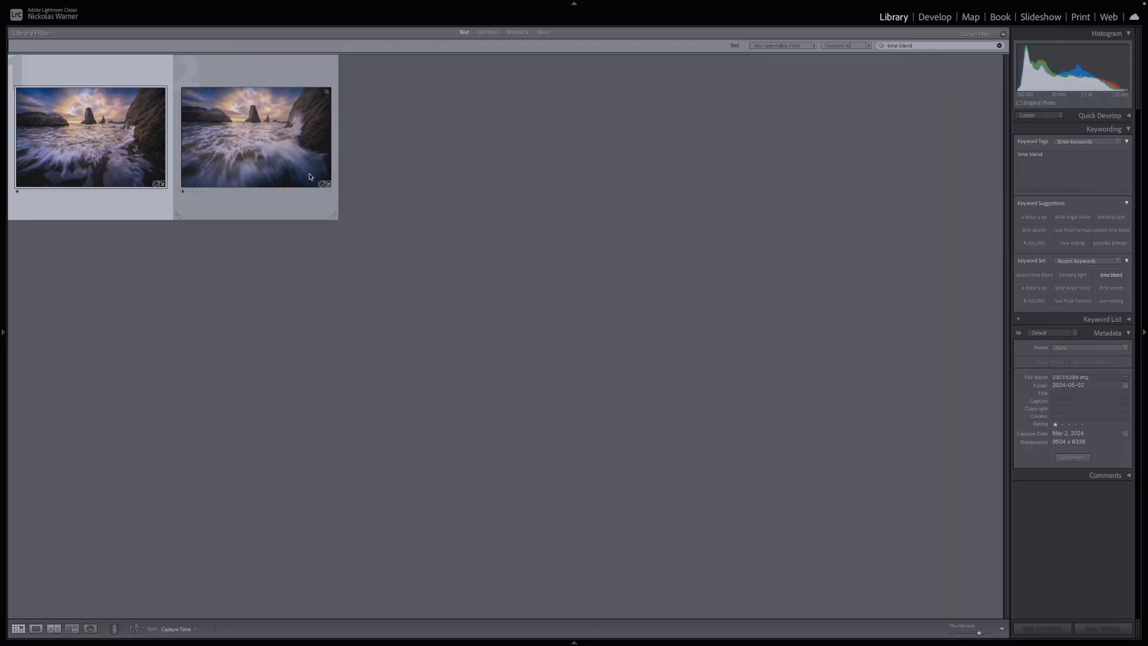
# Step: Send both selected exposures from Lightroom to Photoshop as layers in one document
pyautogui.click(279, 40)
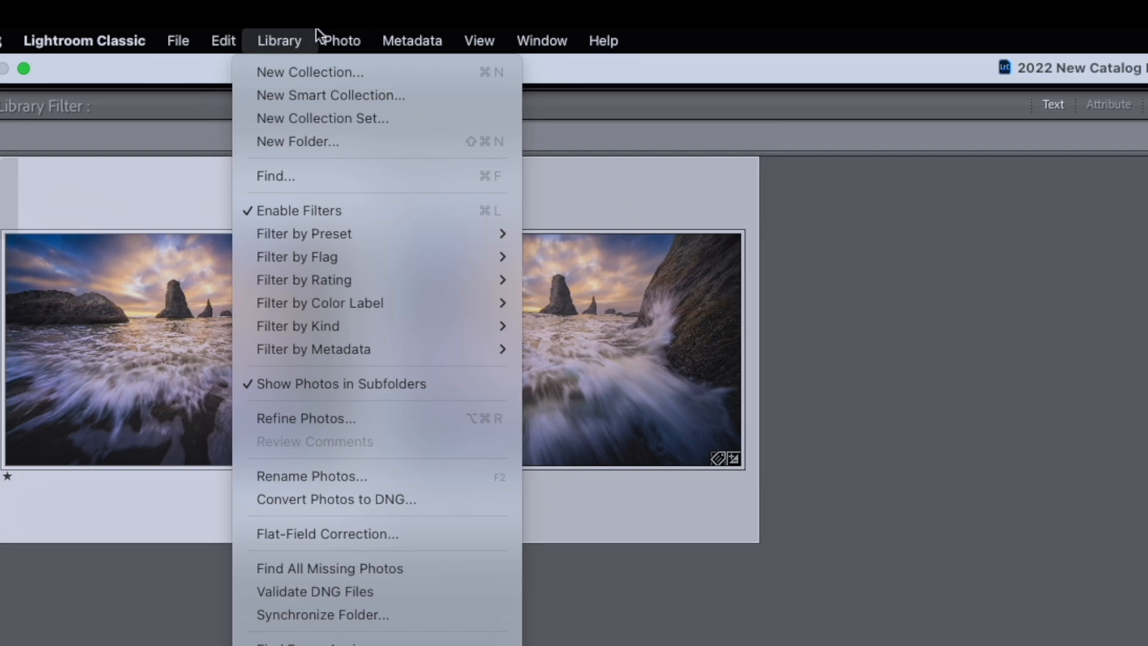
pyautogui.click(342, 40)
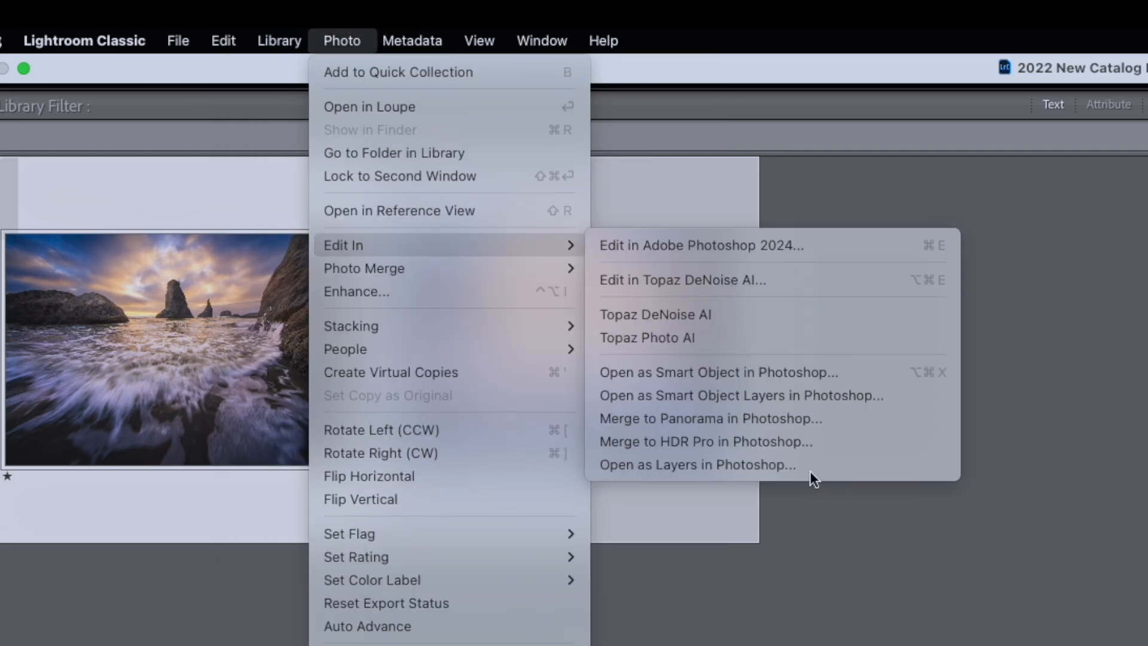
pyautogui.click(697, 464)
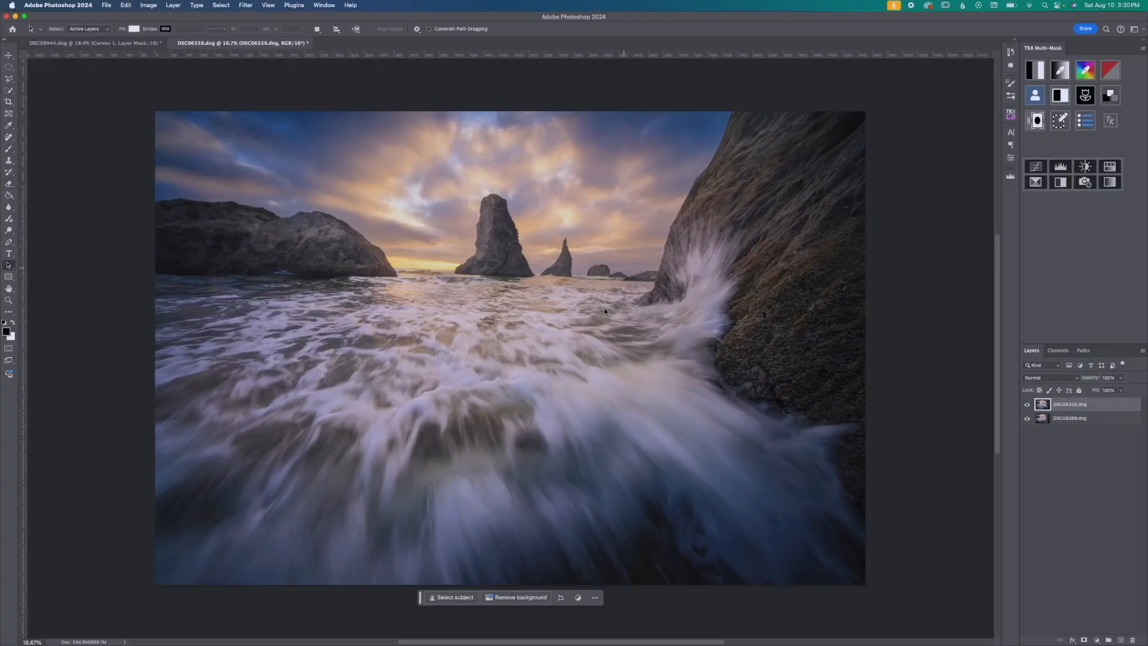
pyautogui.moveTo(614, 320)
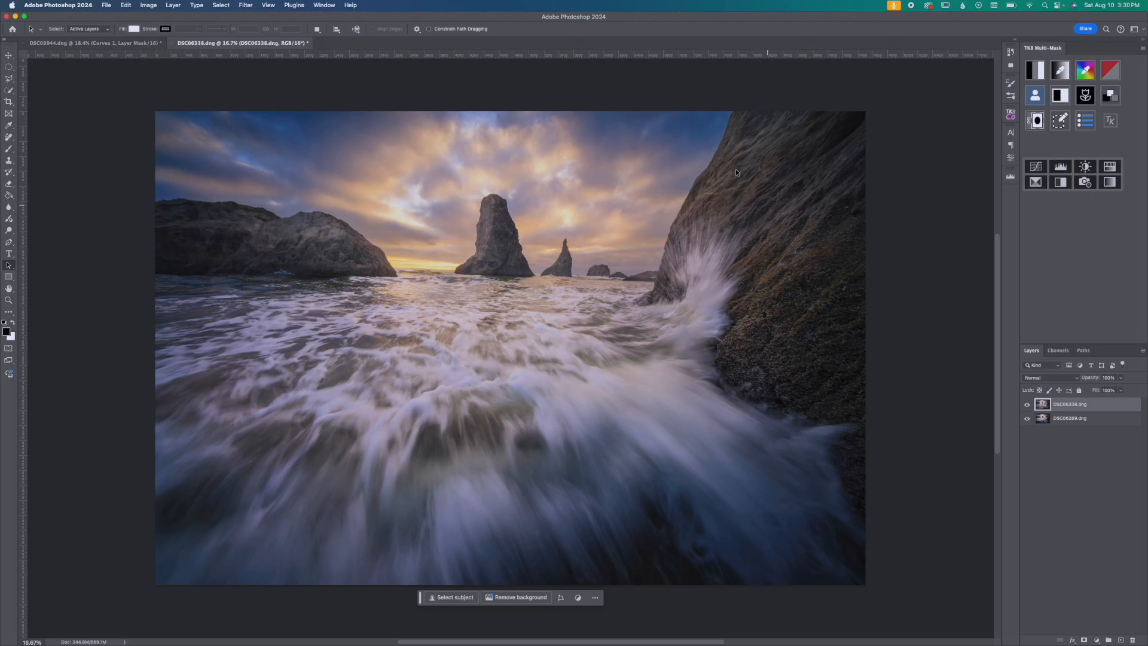
pyautogui.moveTo(542, 159)
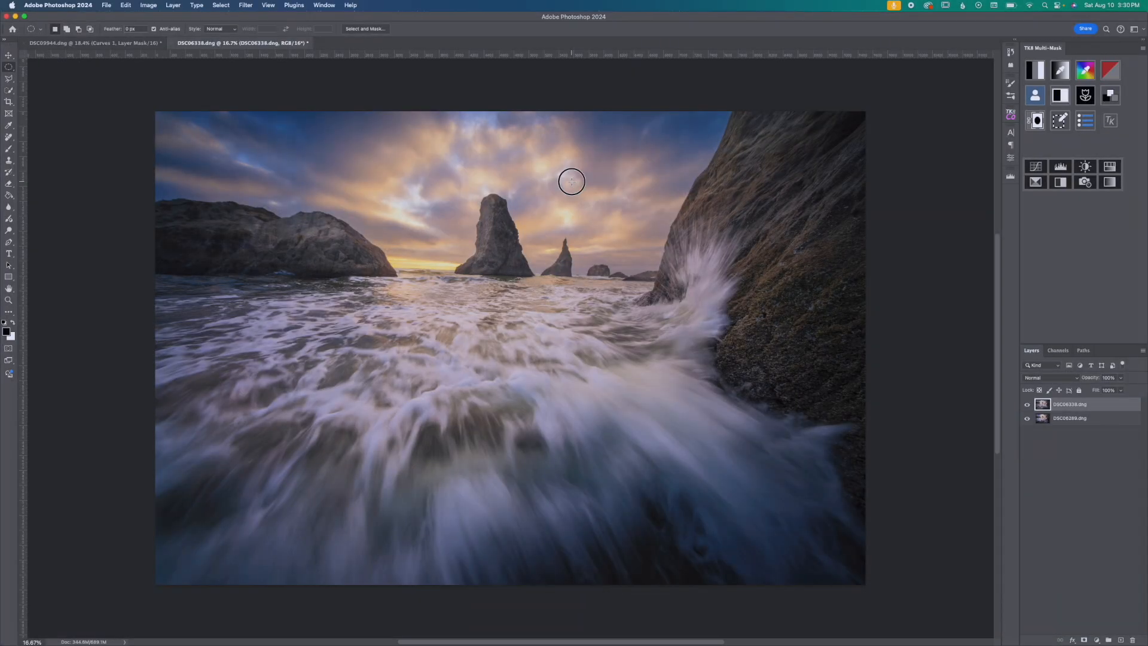
# Step: Draw an elliptical marquee around the wave splash against the right-hand rock
pyautogui.moveTo(575, 187); pyautogui.dragTo(811, 434)
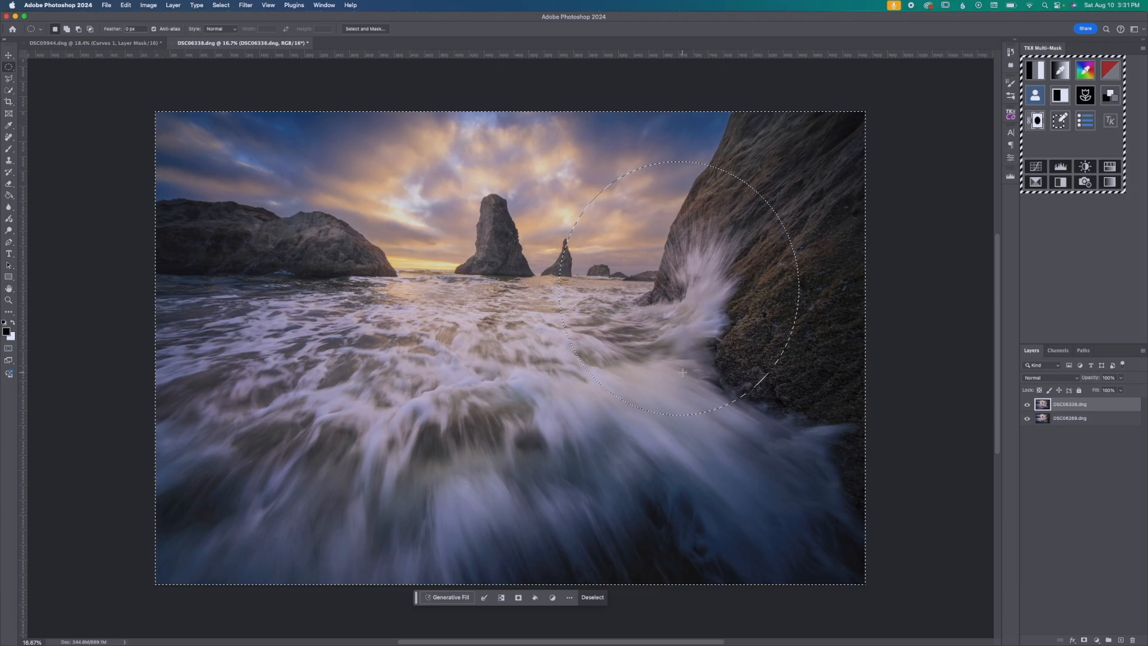
pyautogui.moveTo(682, 382)
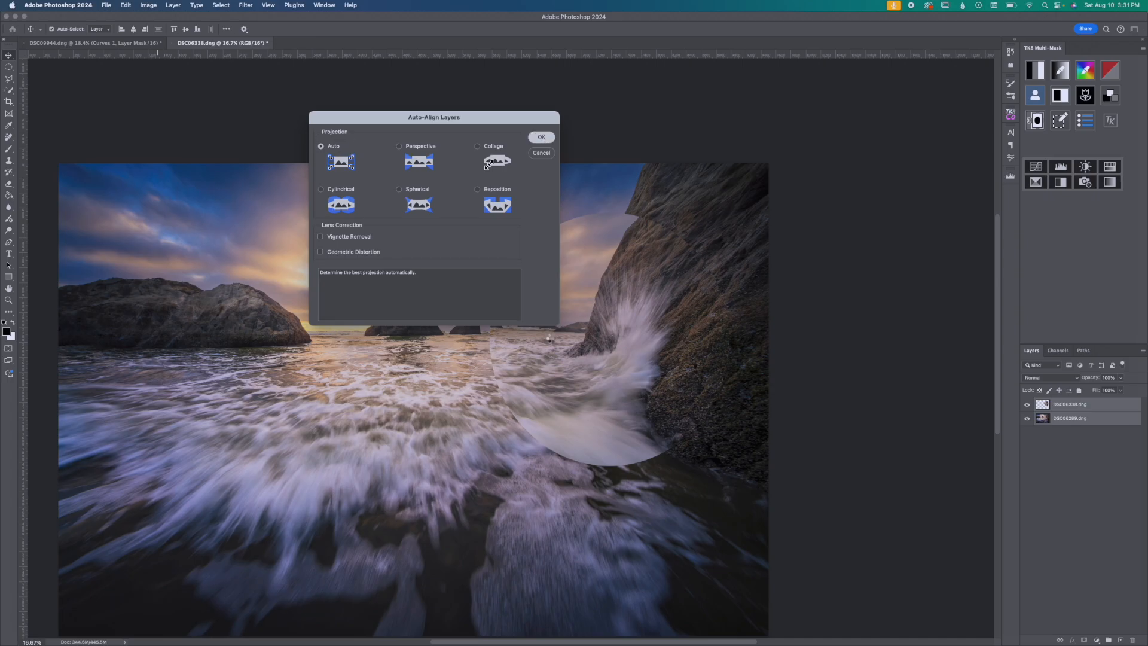
# Step: Auto-align both layers with Auto projection, leaving only the top exposure layer selected
pyautogui.click(541, 137)
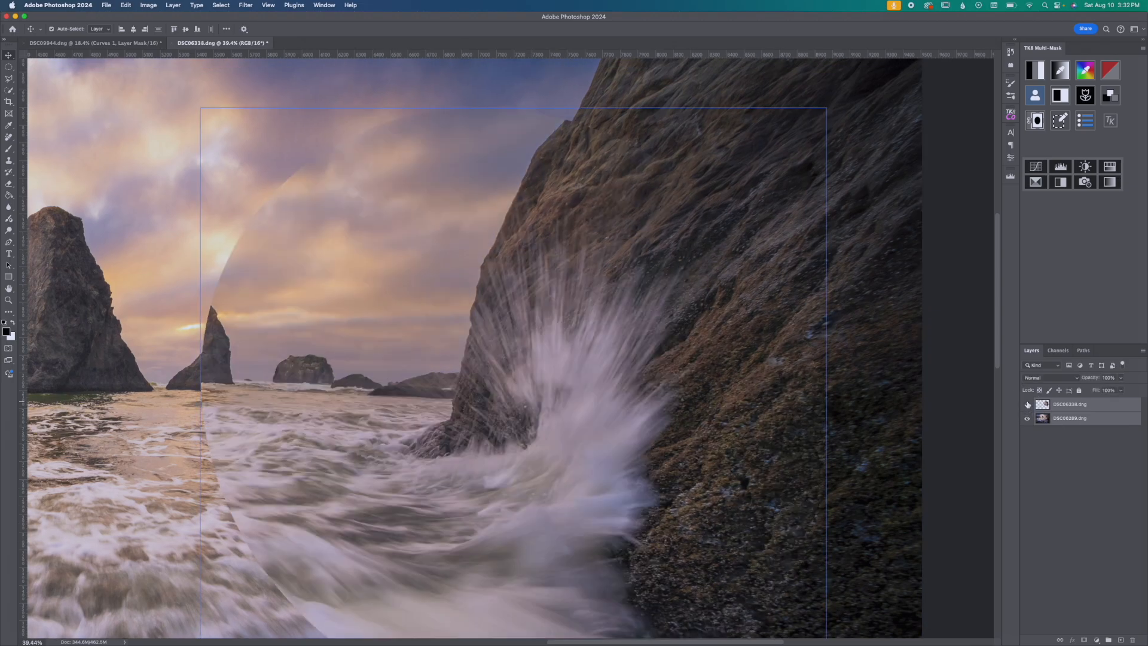
pyautogui.click(1027, 404)
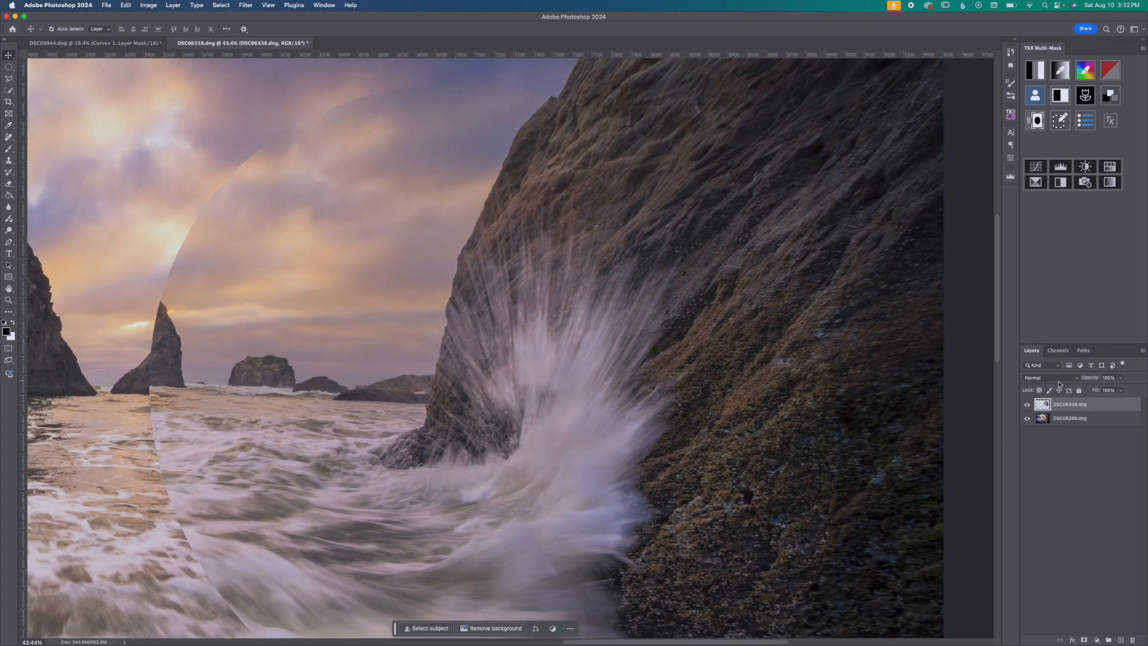
# Step: Blend the top layer with Difference and rotate it so the splash patch registers with the rocks
pyautogui.click(1050, 377)
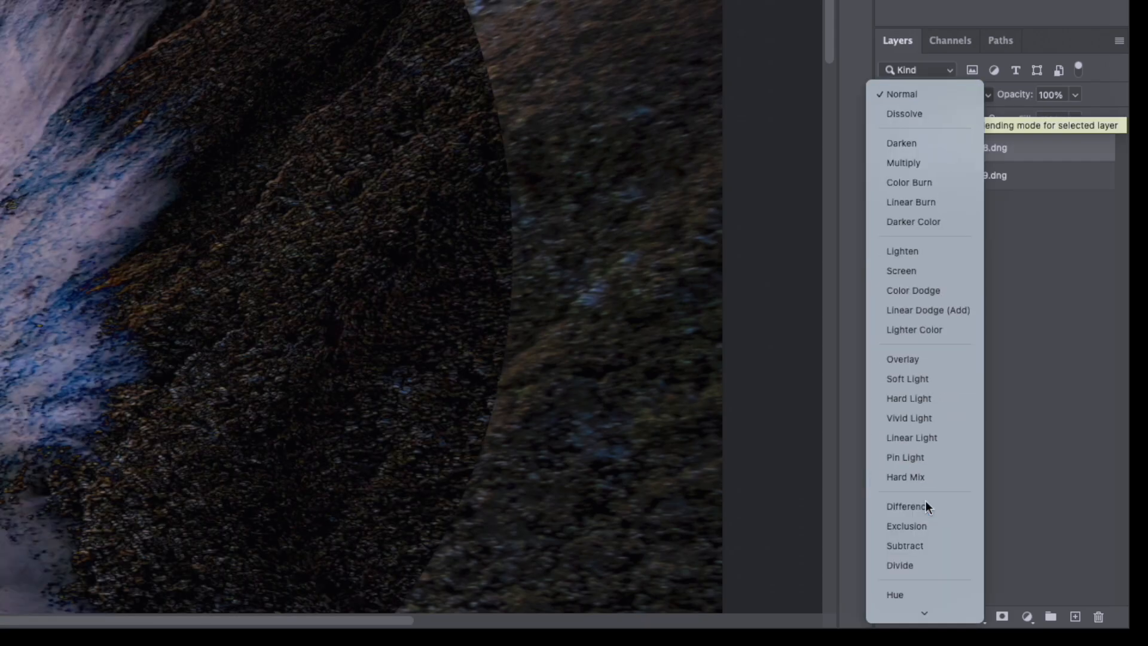
pyautogui.click(910, 506)
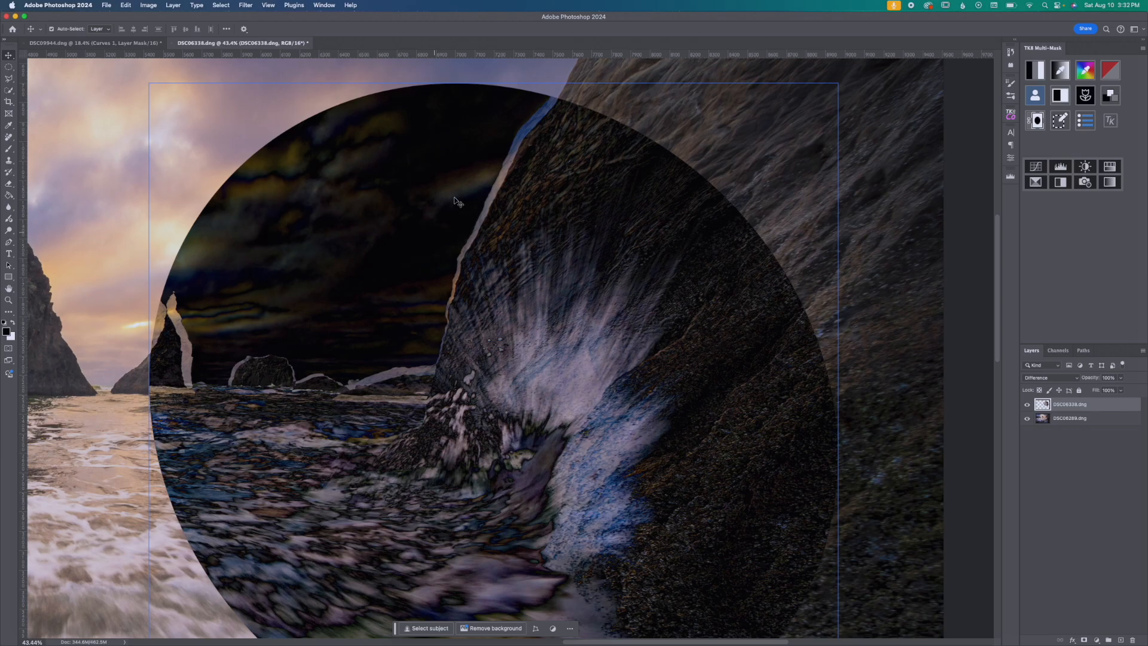
pyautogui.moveTo(511, 205)
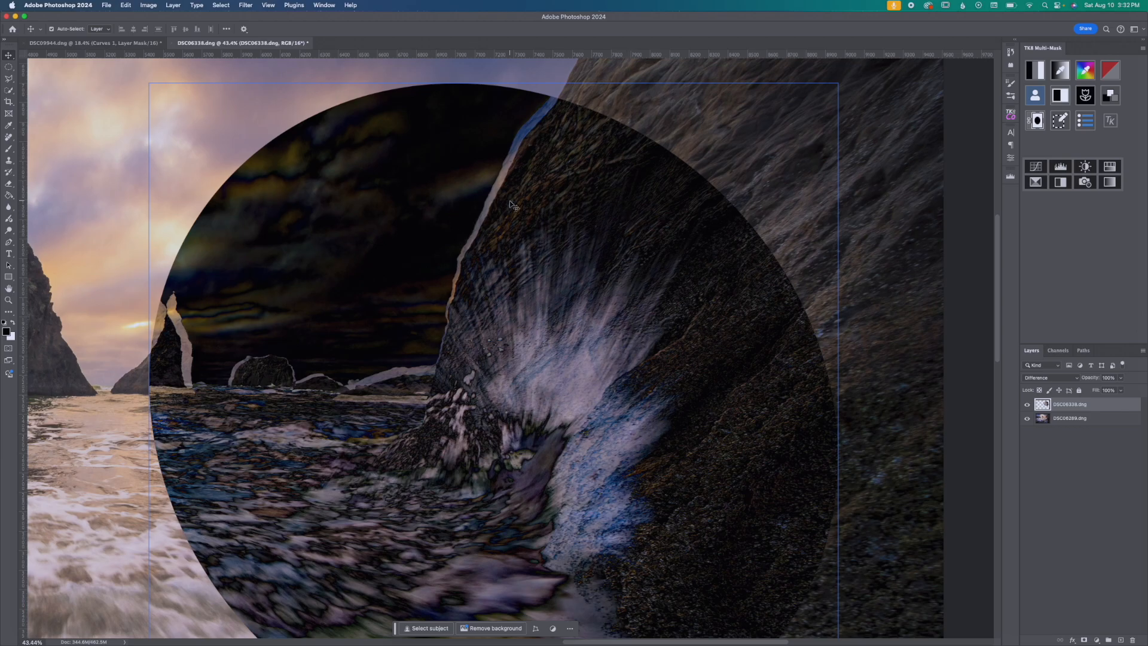
pyautogui.moveTo(547, 207)
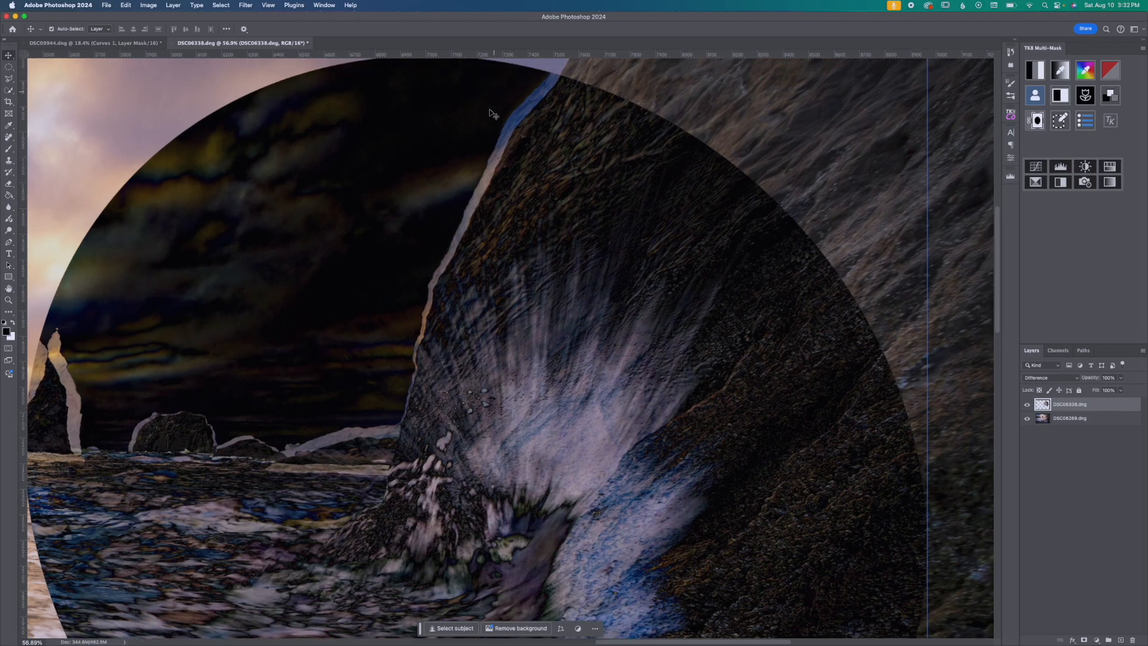
pyautogui.moveTo(665, 317)
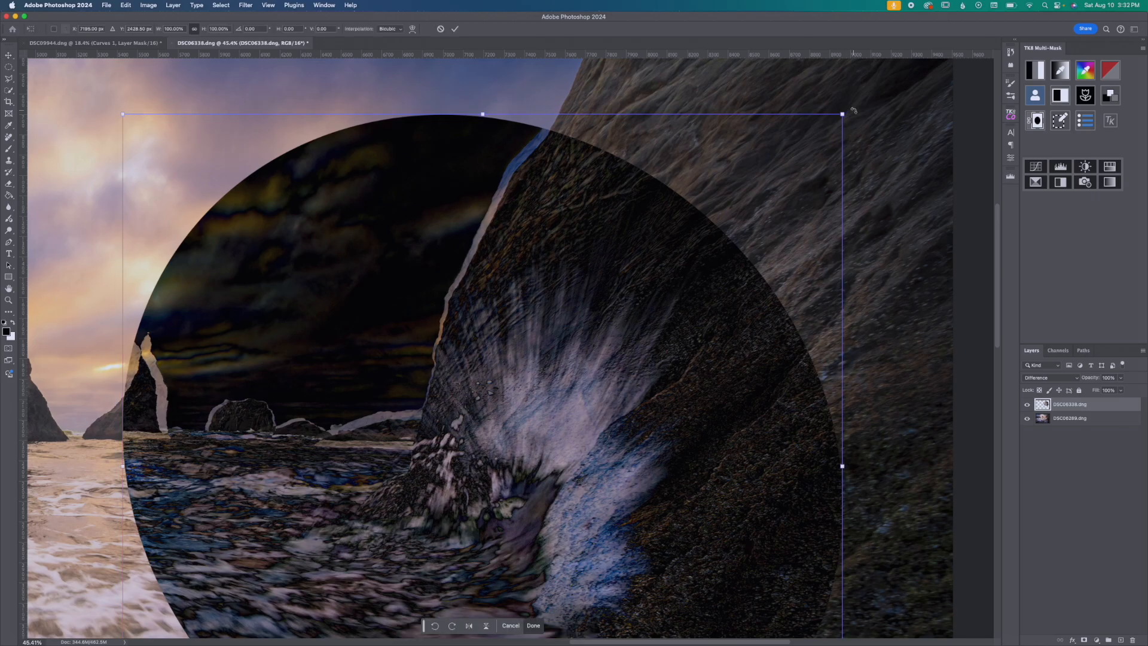
pyautogui.moveTo(841, 113); pyautogui.dragTo(864, 114)
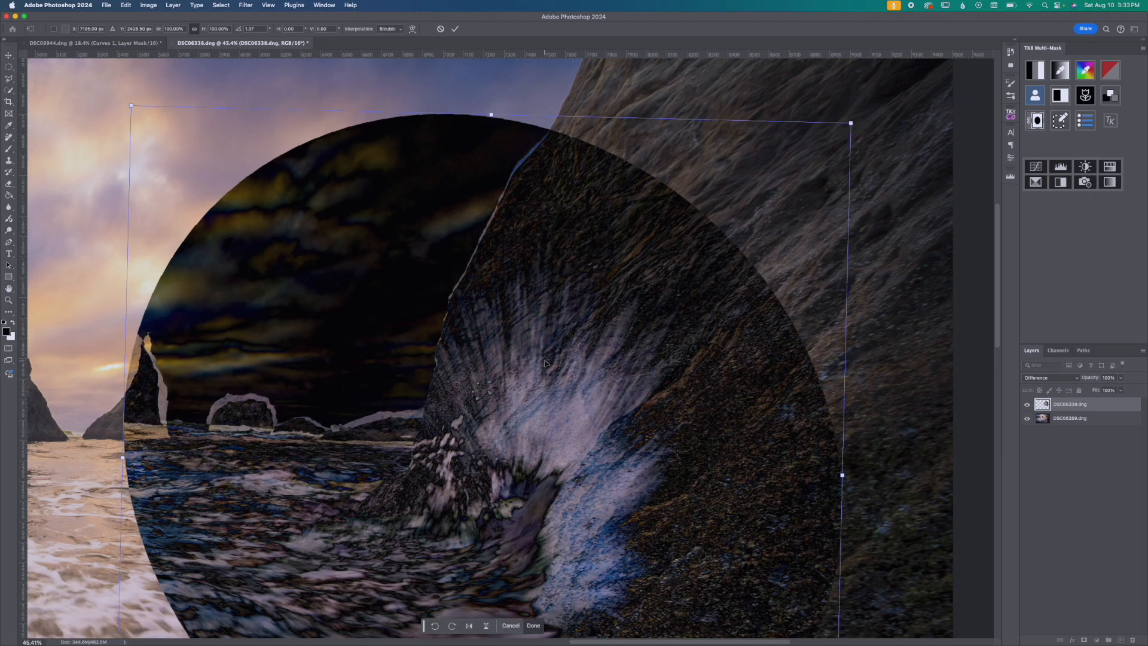
pyautogui.moveTo(464, 442)
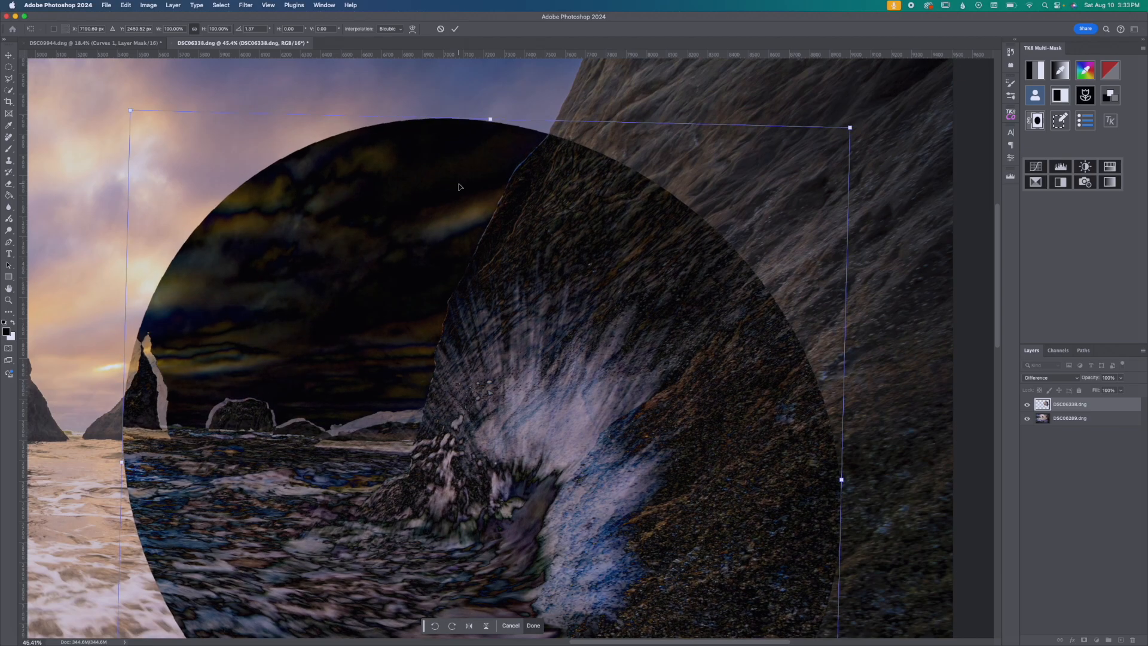
pyautogui.moveTo(509, 309)
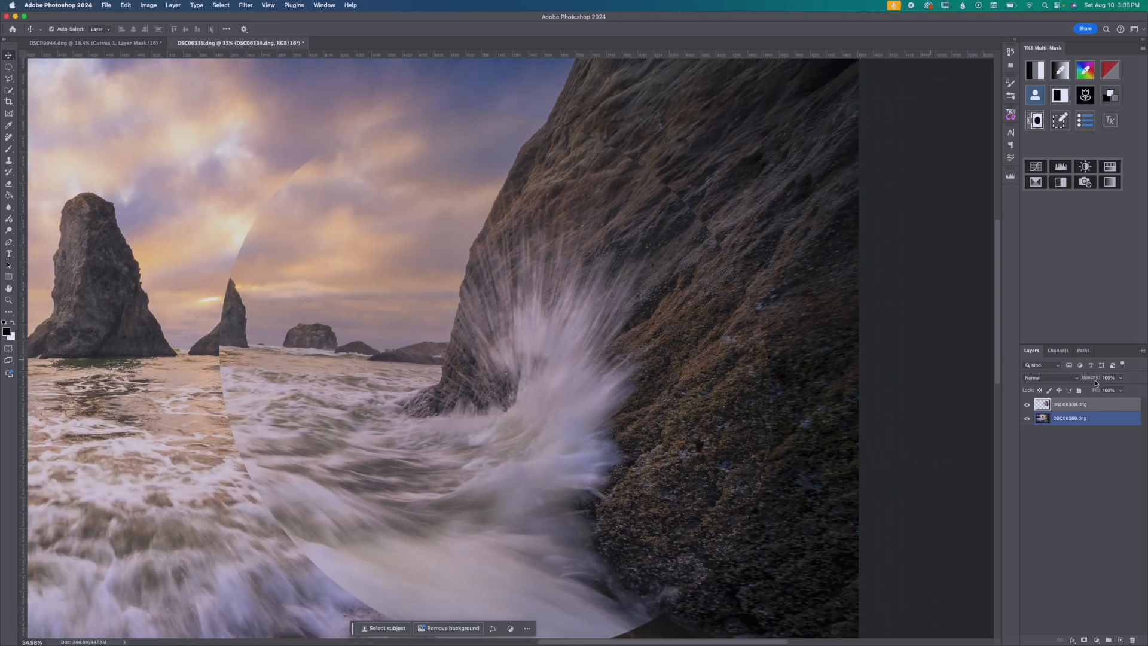
# Step: Add a black mask hiding the top exposure and brush the splash back in over the rock
pyautogui.click(1086, 405)
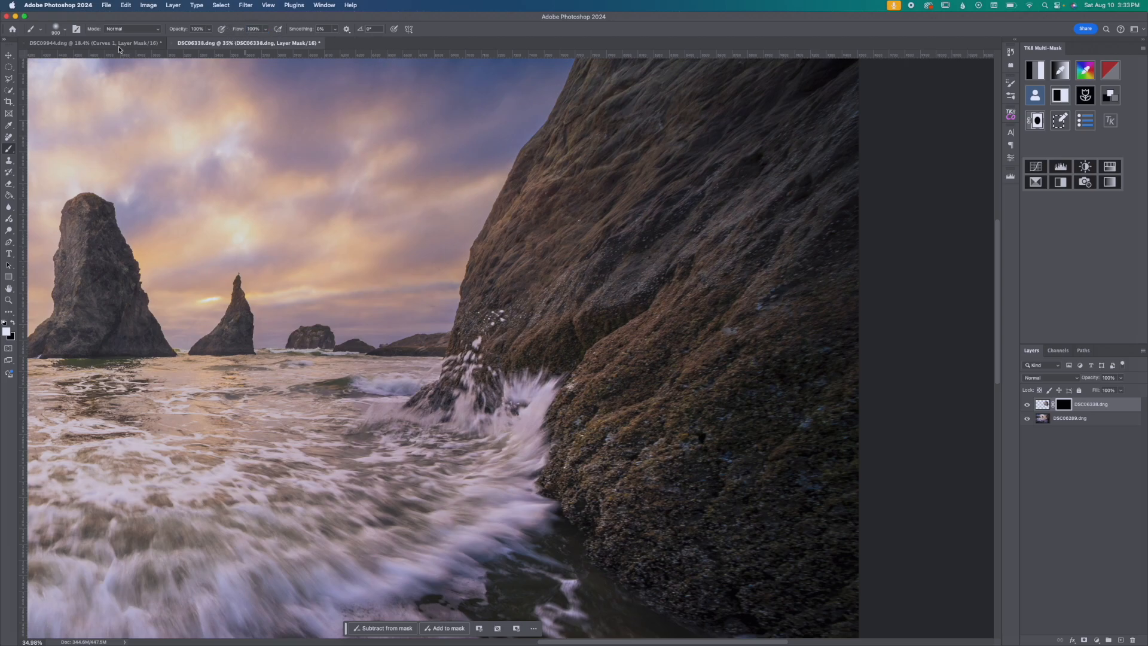
pyautogui.click(64, 29)
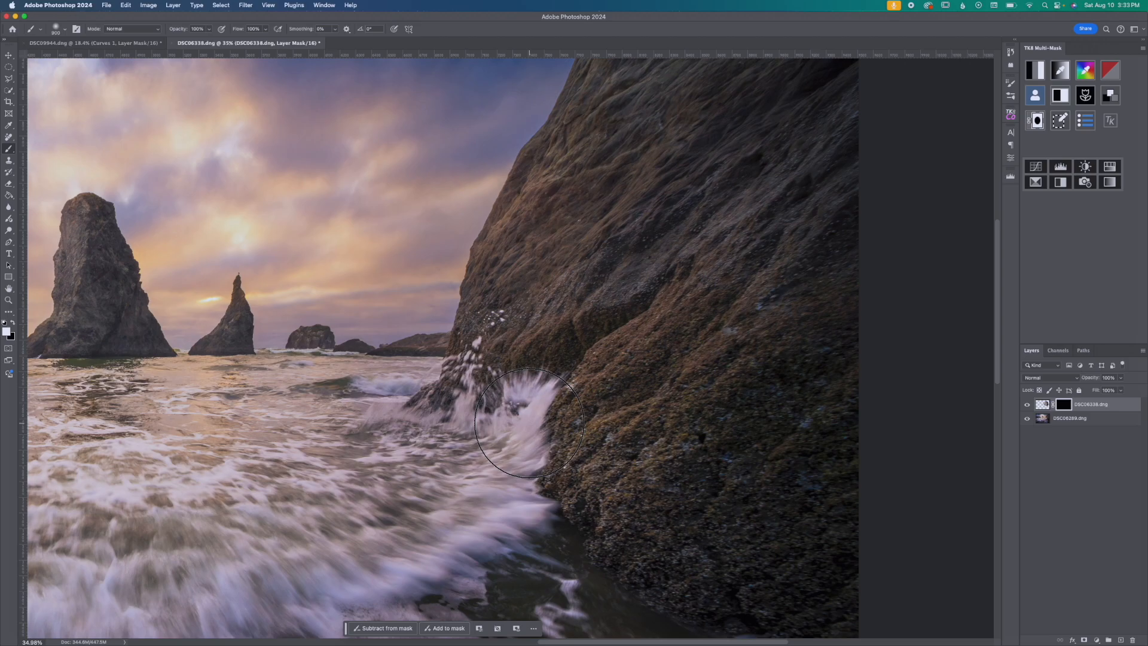
pyautogui.moveTo(527, 421); pyautogui.dragTo(498, 417)
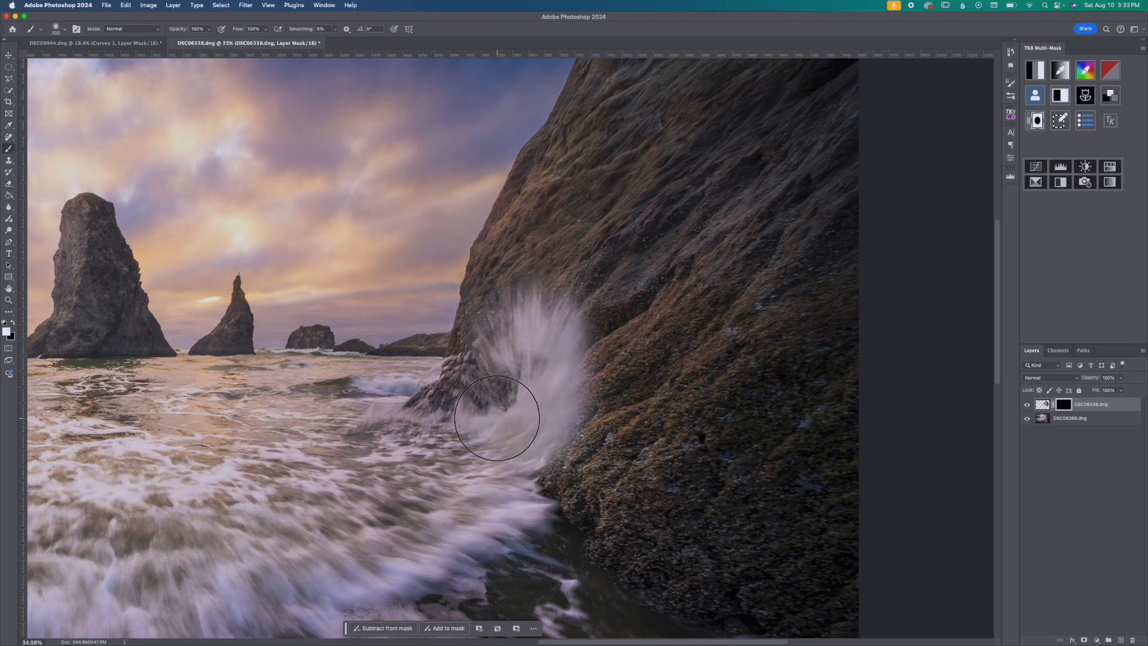
pyautogui.moveTo(498, 421); pyautogui.dragTo(542, 282)
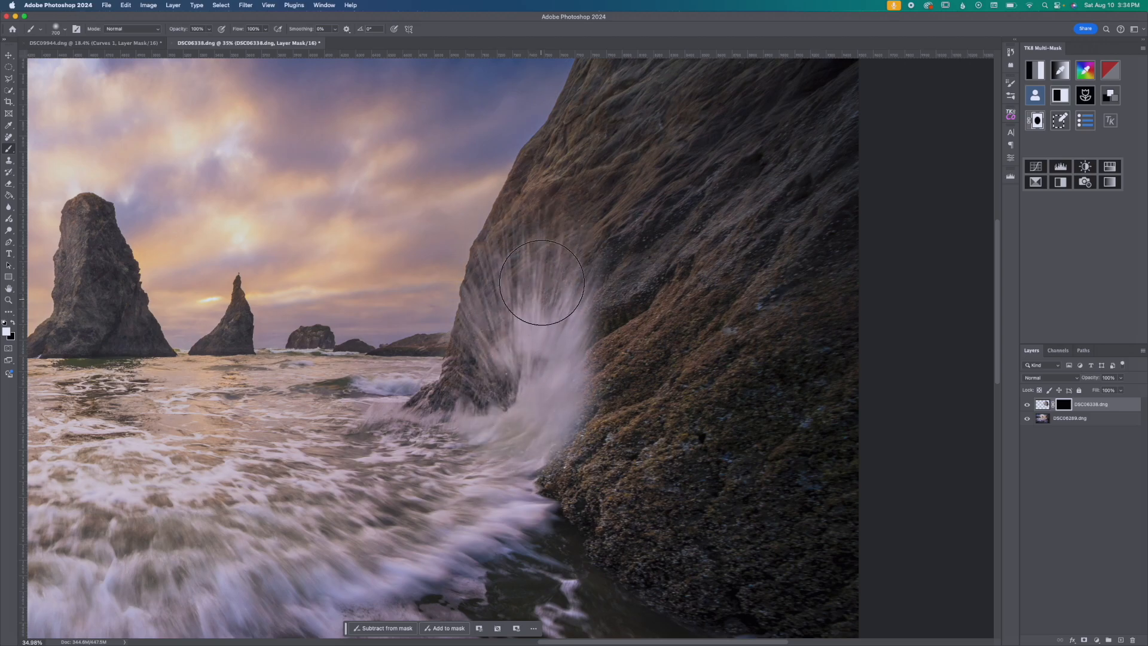
pyautogui.moveTo(542, 282); pyautogui.dragTo(505, 447)
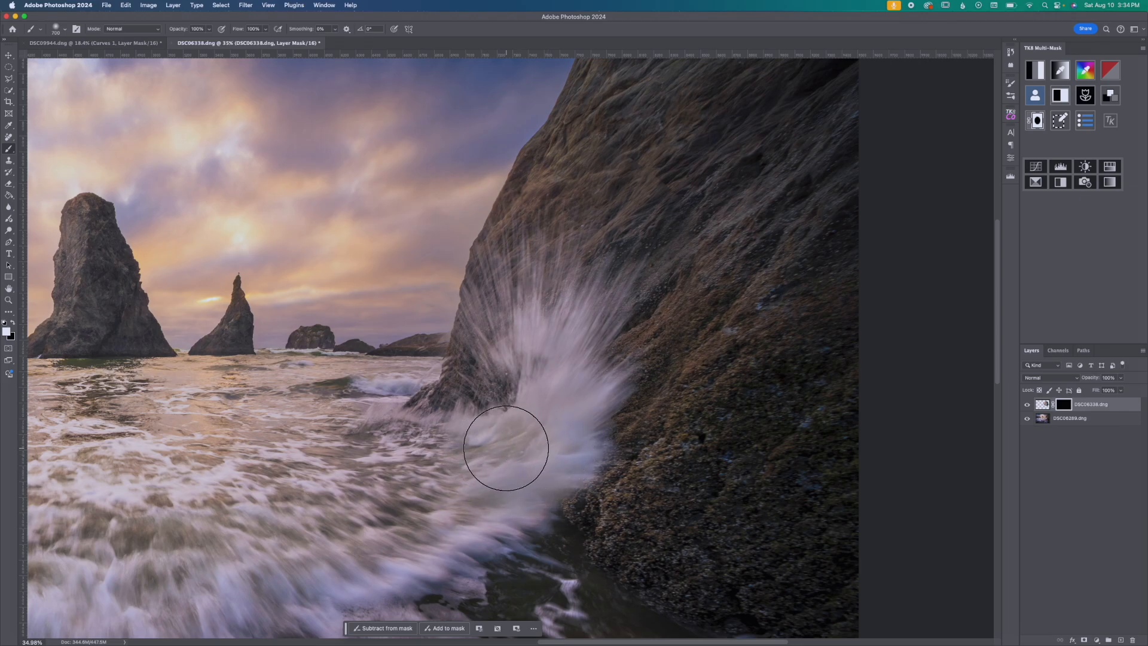
pyautogui.moveTo(607, 232)
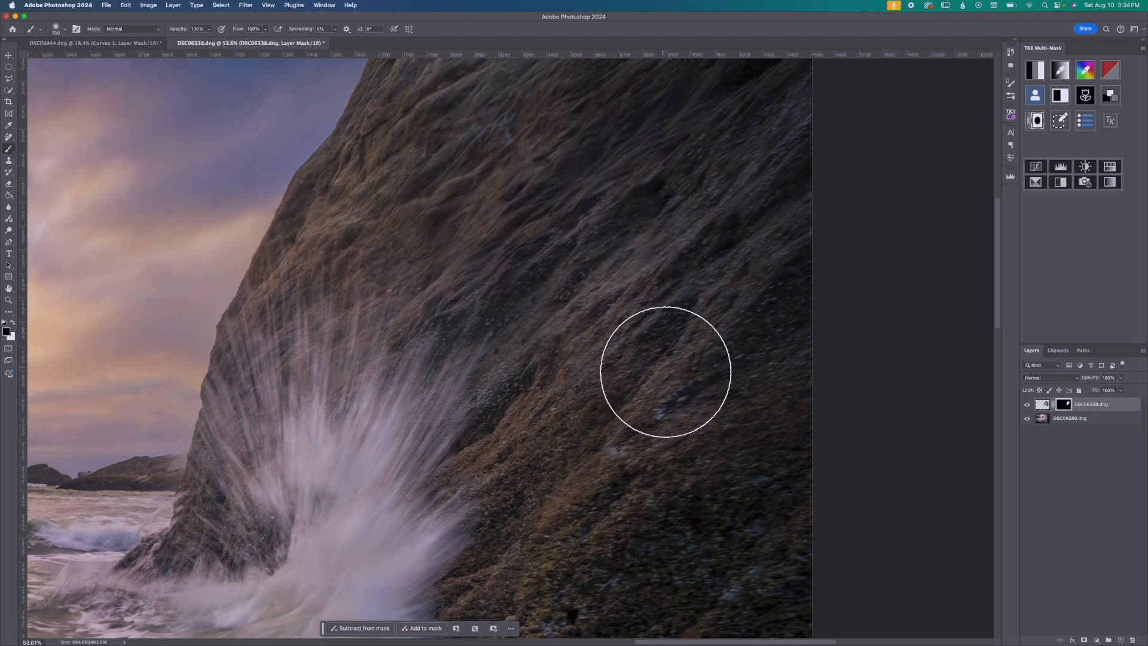
pyautogui.moveTo(151, 262)
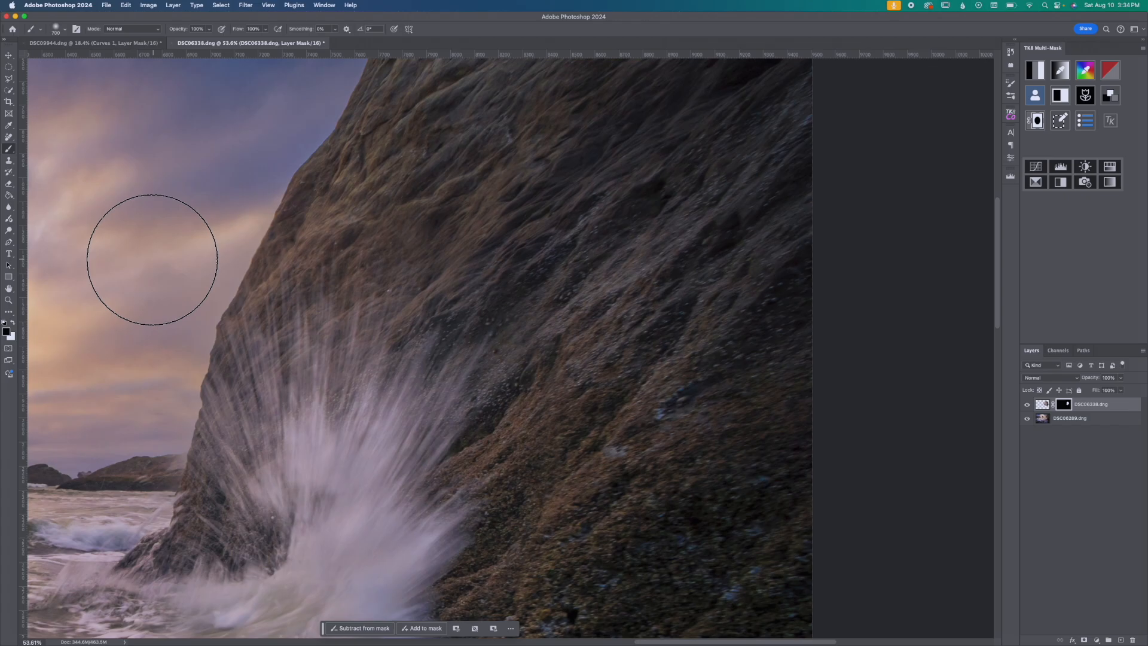
pyautogui.moveTo(113, 413)
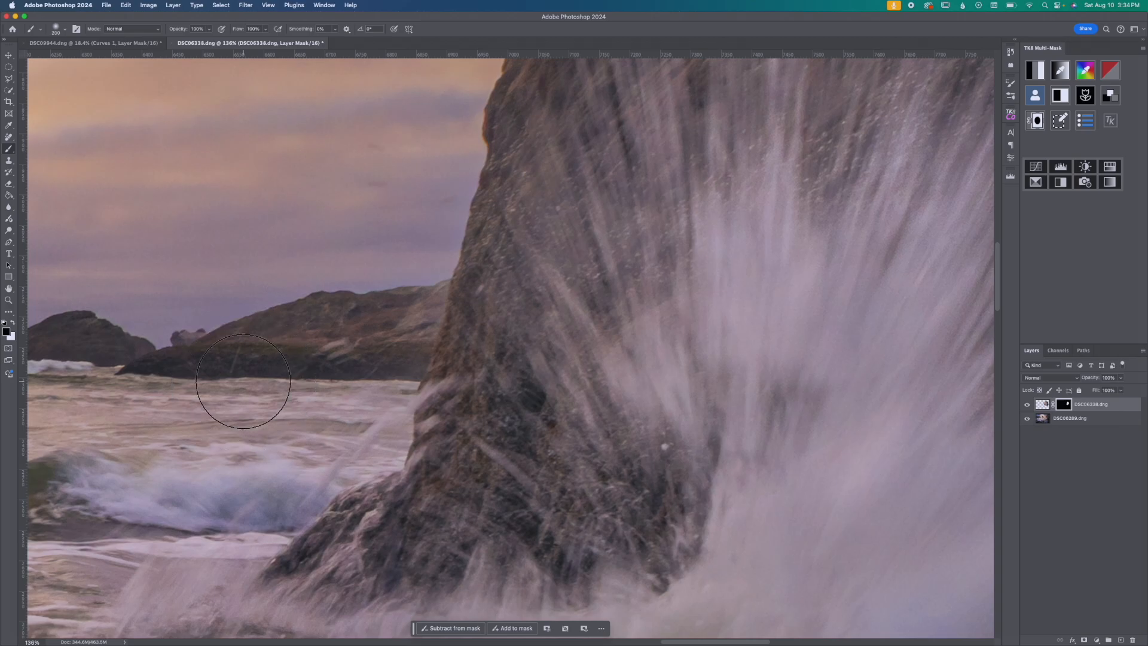
pyautogui.moveTo(406, 228)
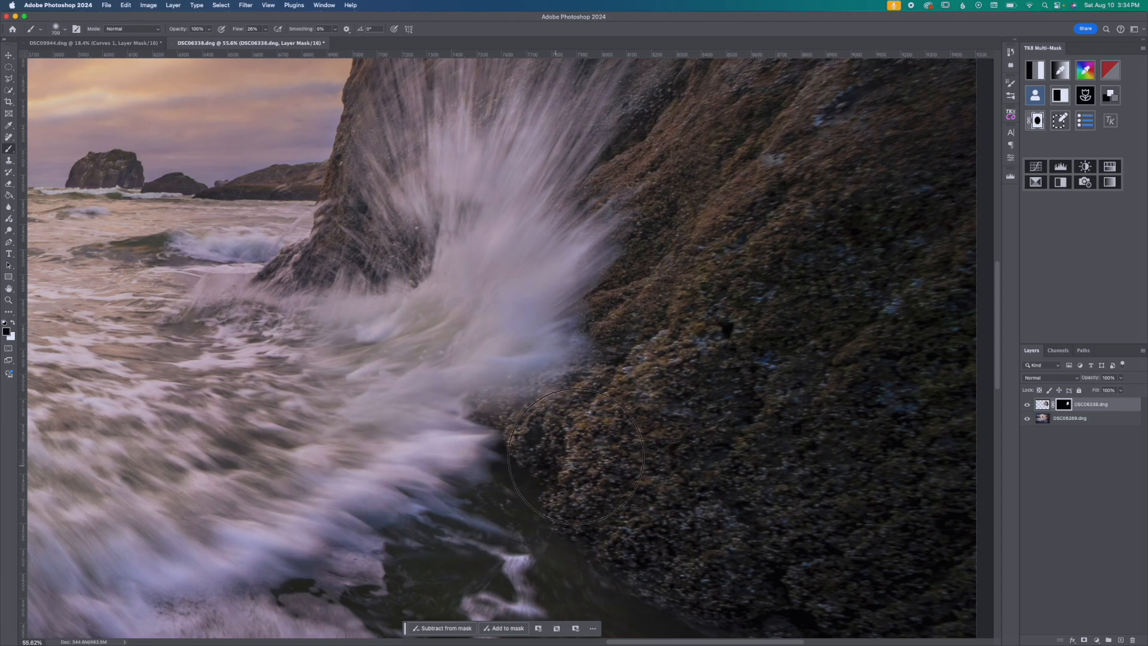
pyautogui.moveTo(258, 395)
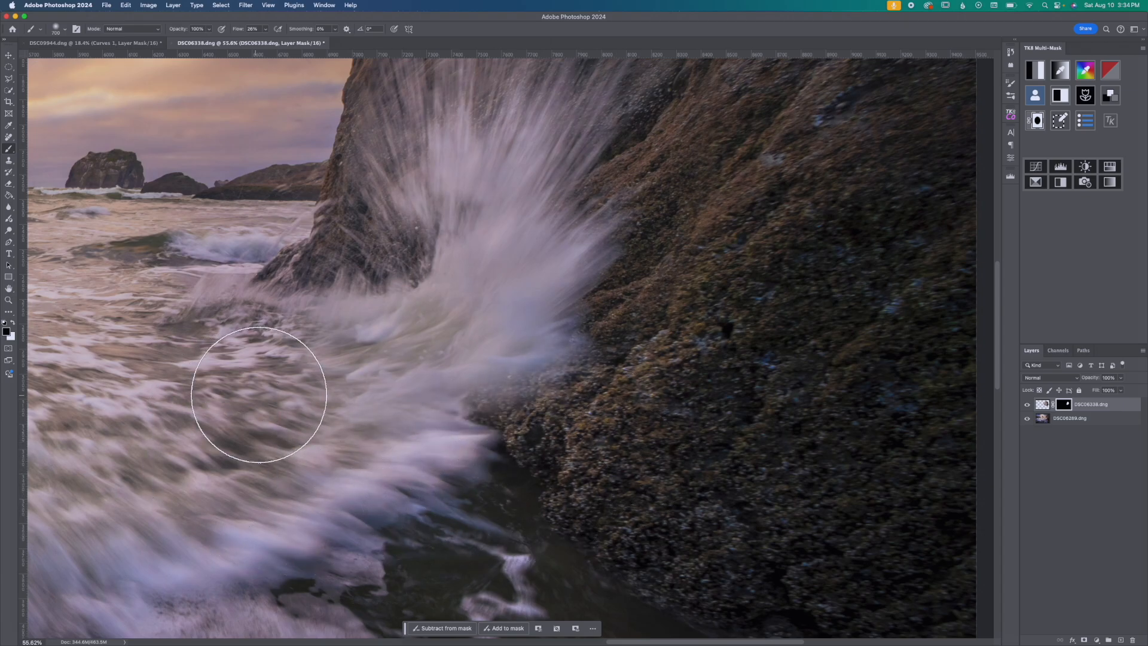